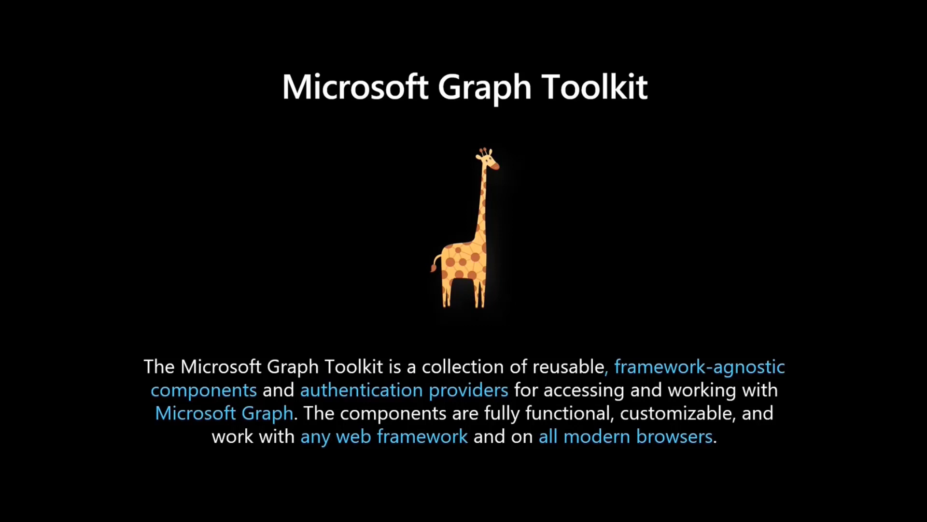
- Advance to the next Microsoft Graph Toolkit slide in the presentation
{"action": "key", "text": "Right"}
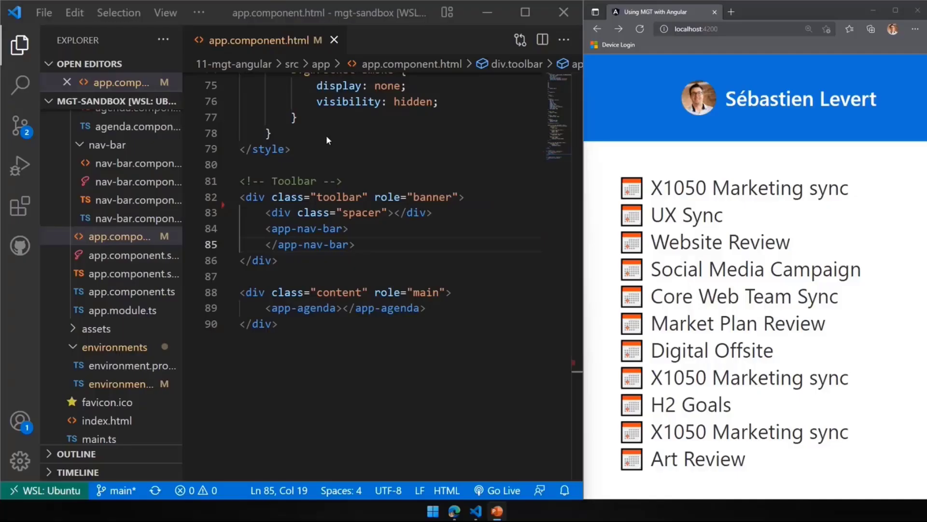
{"action": "mouse_move", "coordinate": [19, 45]}
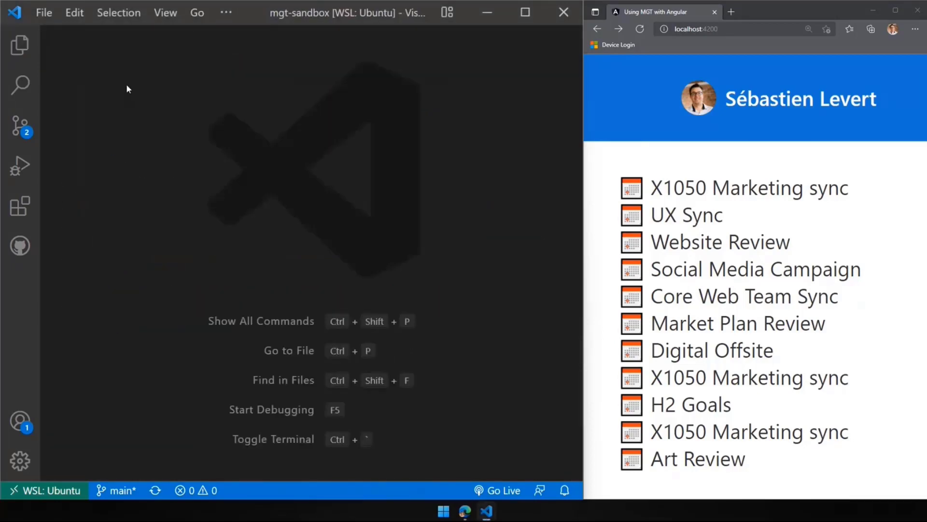
- Open app.module.ts from the Explorer, then hide the sidebar for more code room
{"action": "left_click", "coordinate": [19, 45]}
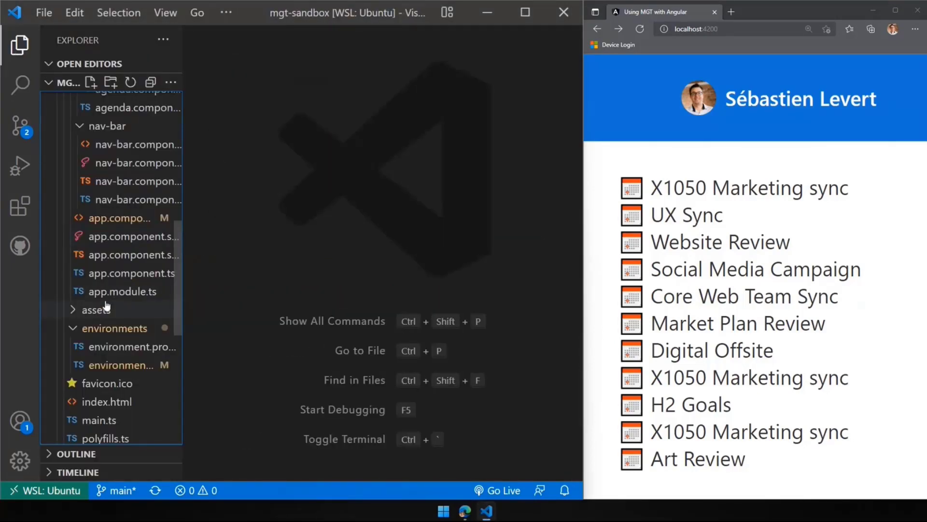
{"action": "left_click", "coordinate": [123, 291]}
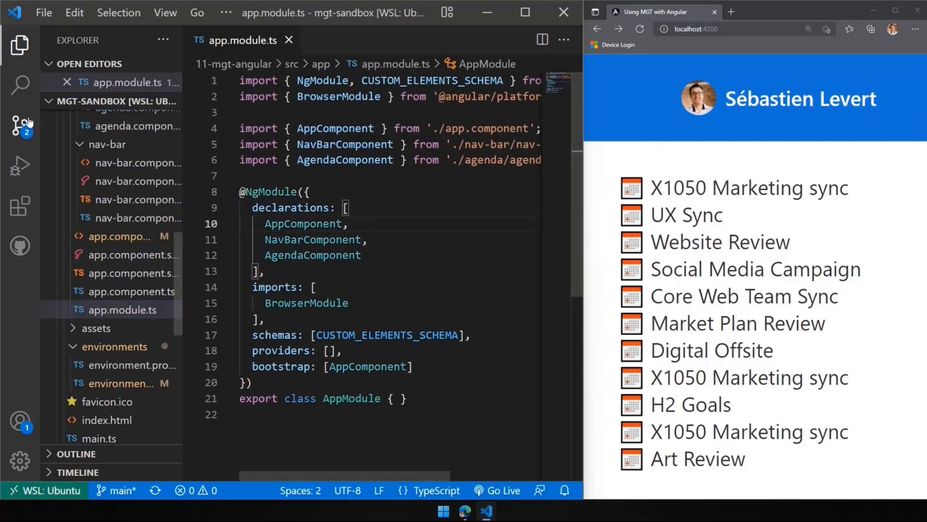
{"action": "left_click", "coordinate": [19, 45]}
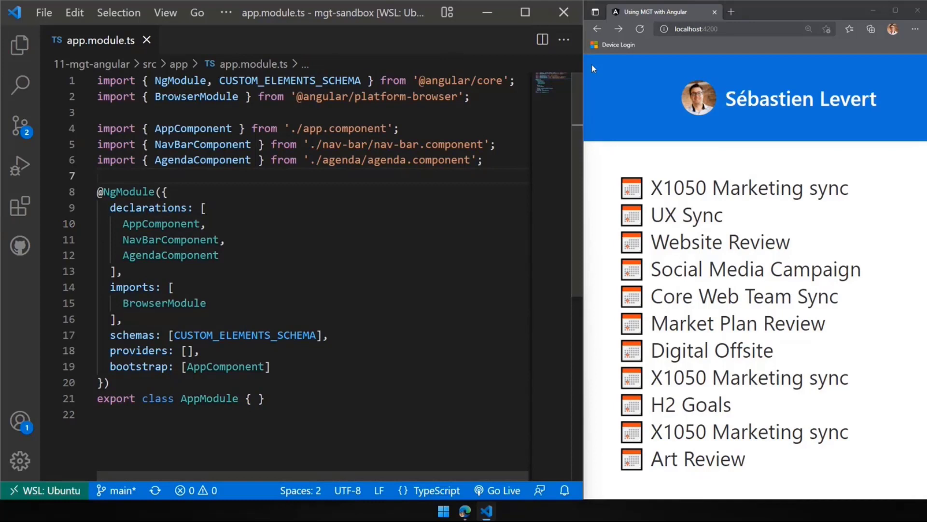
- Review the module code and highlight the CUSTOM_ELEMENTS_SCHEMA import
{"action": "left_click", "coordinate": [100, 175]}
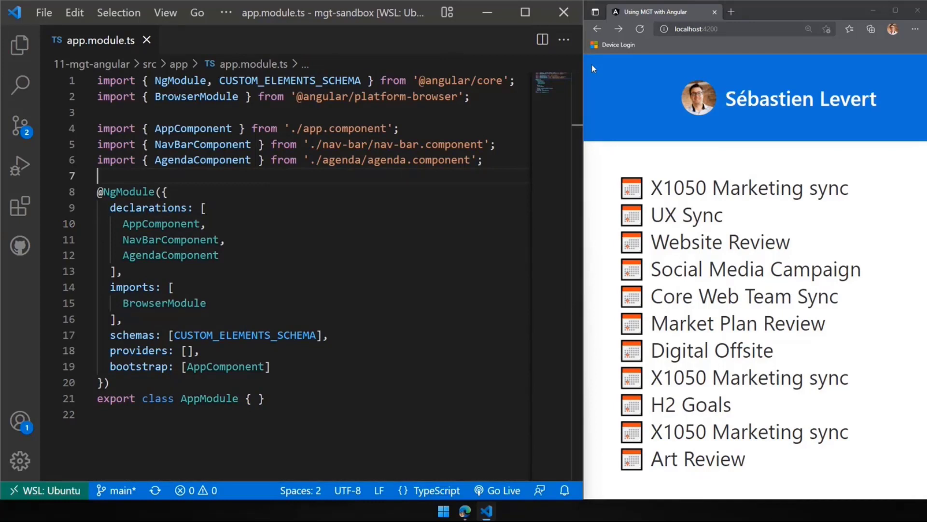
{"action": "left_click", "coordinate": [100, 176]}
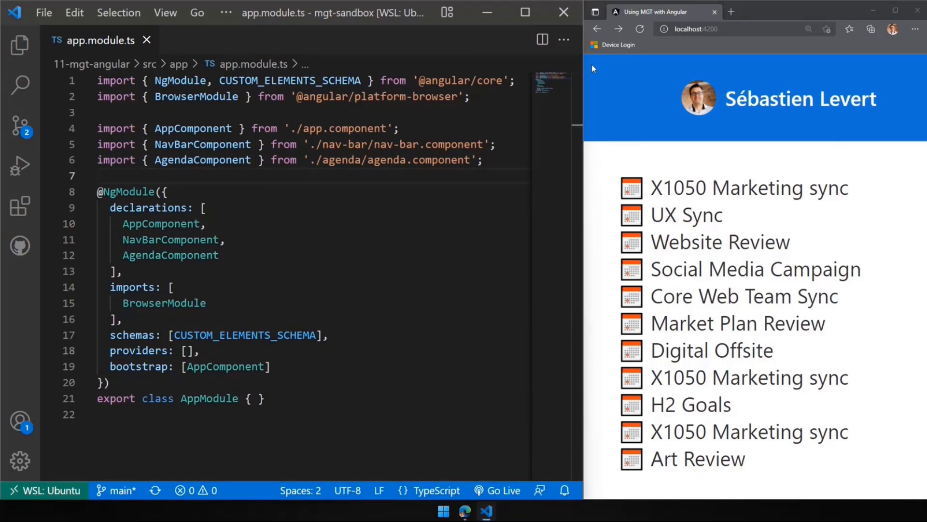
{"action": "left_click", "coordinate": [101, 176]}
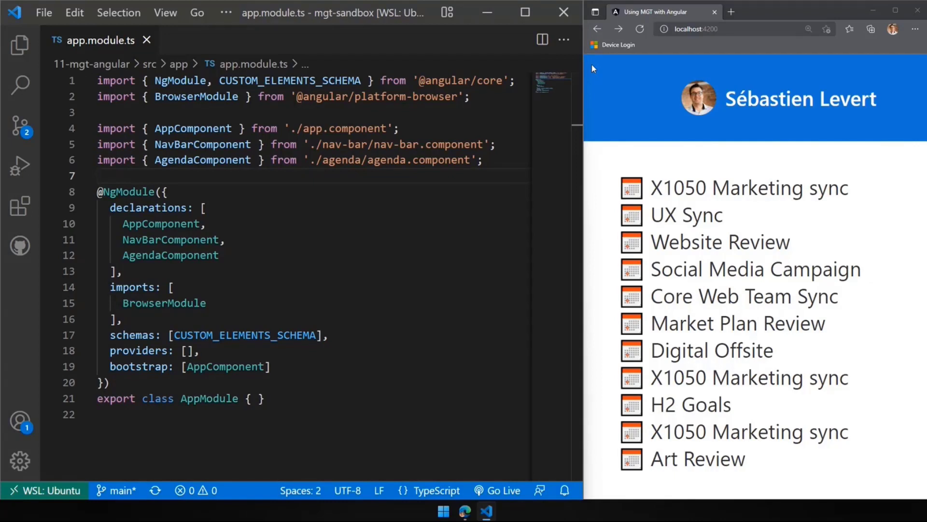
{"action": "left_click", "coordinate": [101, 174]}
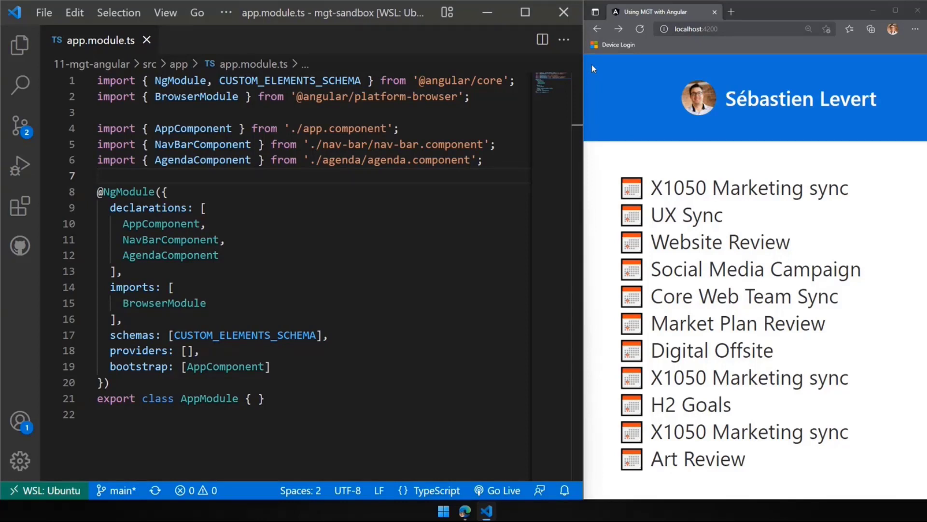
{"action": "left_click", "coordinate": [104, 176]}
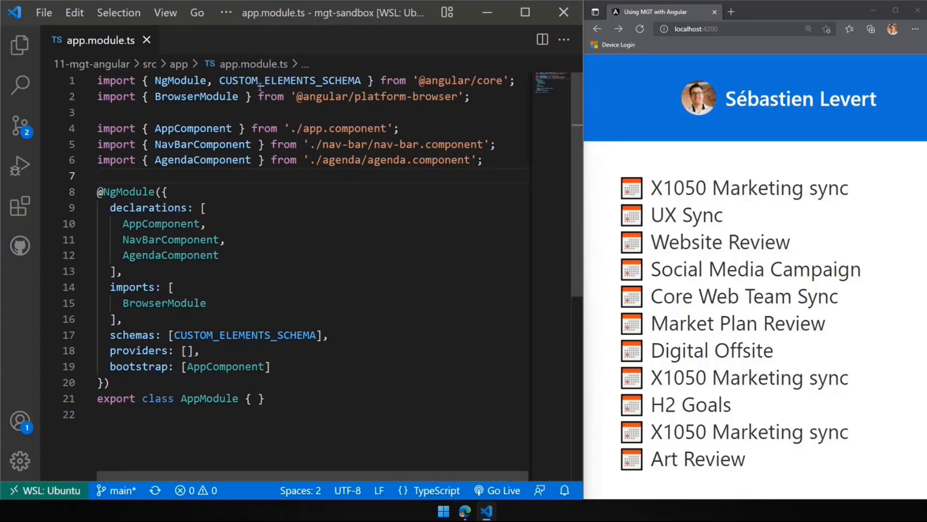
{"action": "double_click", "coordinate": [289, 80]}
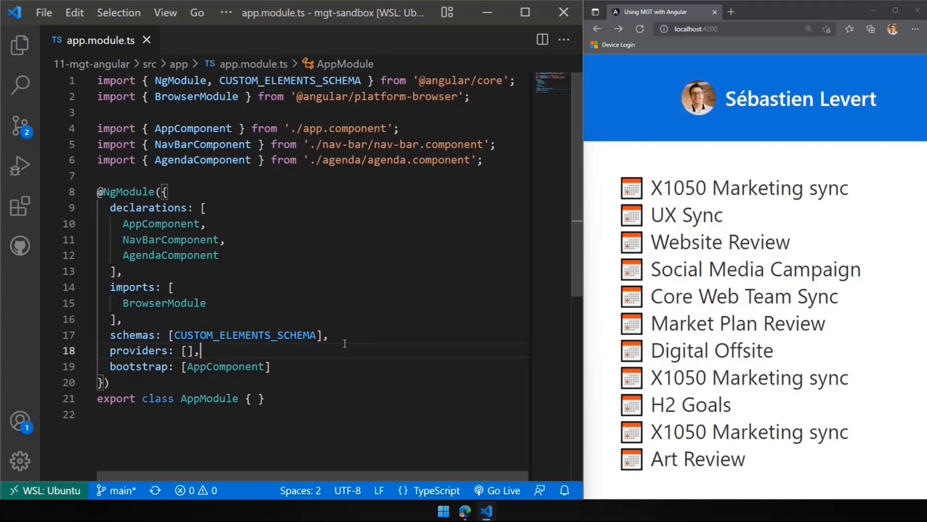
{"action": "mouse_move", "coordinate": [340, 264]}
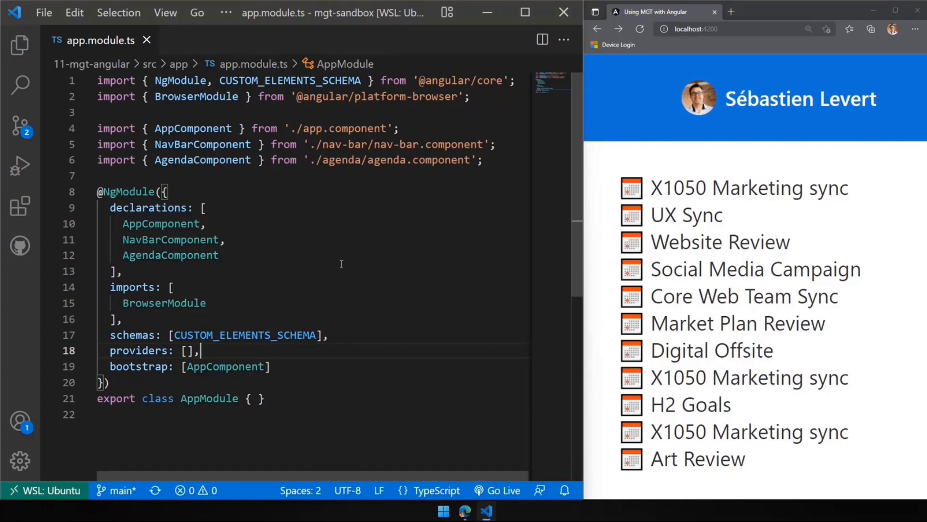
- Highlight the NavBarComponent declaration, then reopen the Explorer file list
{"action": "double_click", "coordinate": [193, 129]}
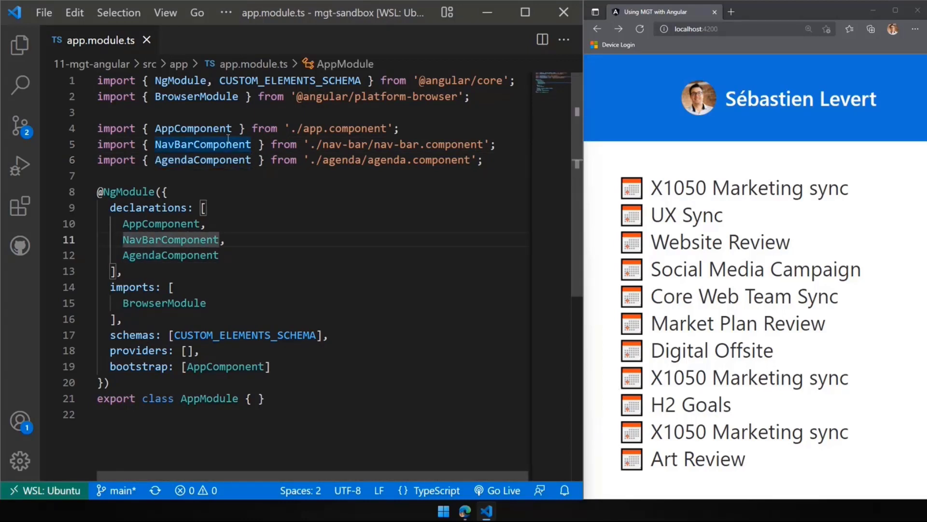
{"action": "left_click", "coordinate": [265, 224]}
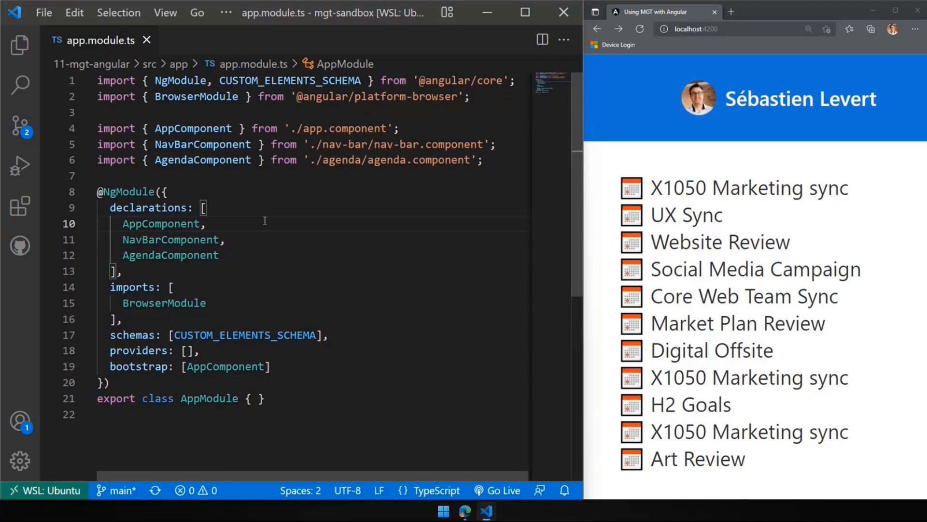
{"action": "mouse_move", "coordinate": [20, 46]}
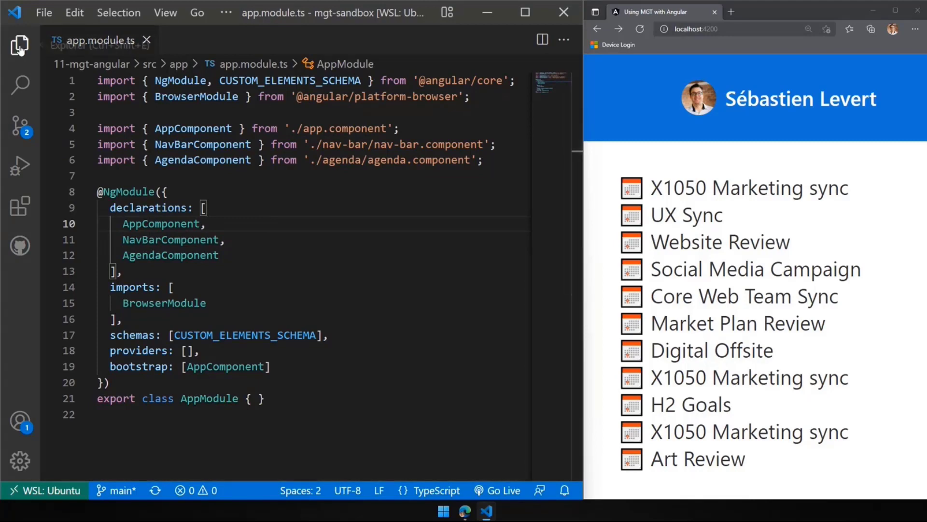
{"action": "left_click", "coordinate": [20, 44]}
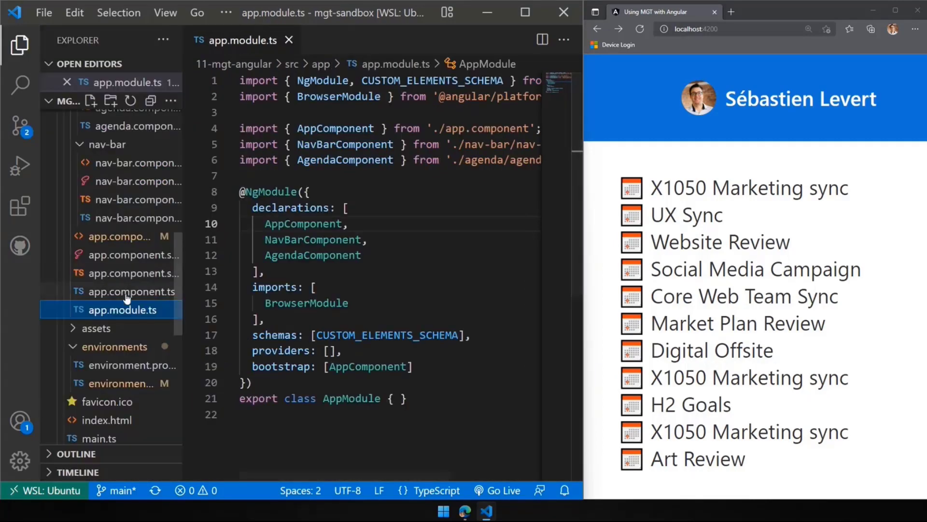
- Open app.component.ts, scroll through its imports and highlight the ProviderState import
{"action": "left_click", "coordinate": [133, 291]}
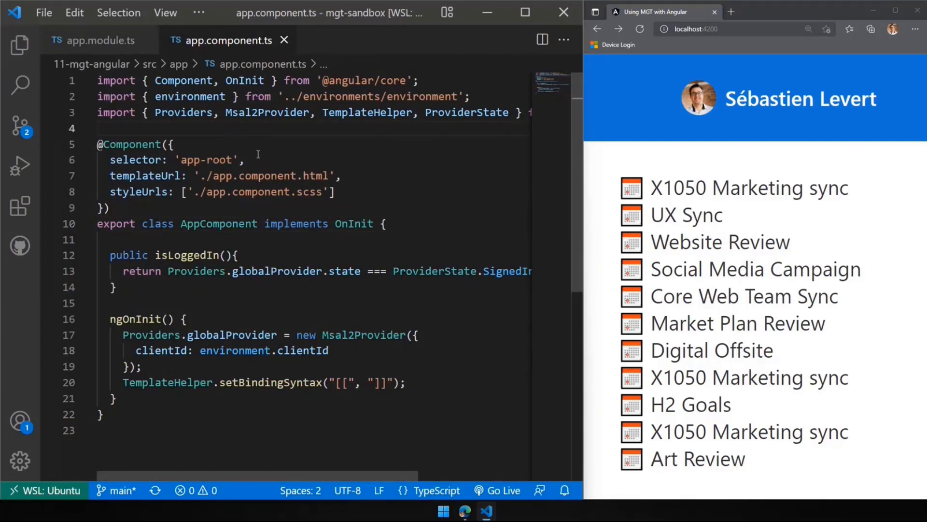
{"action": "left_click", "coordinate": [100, 128]}
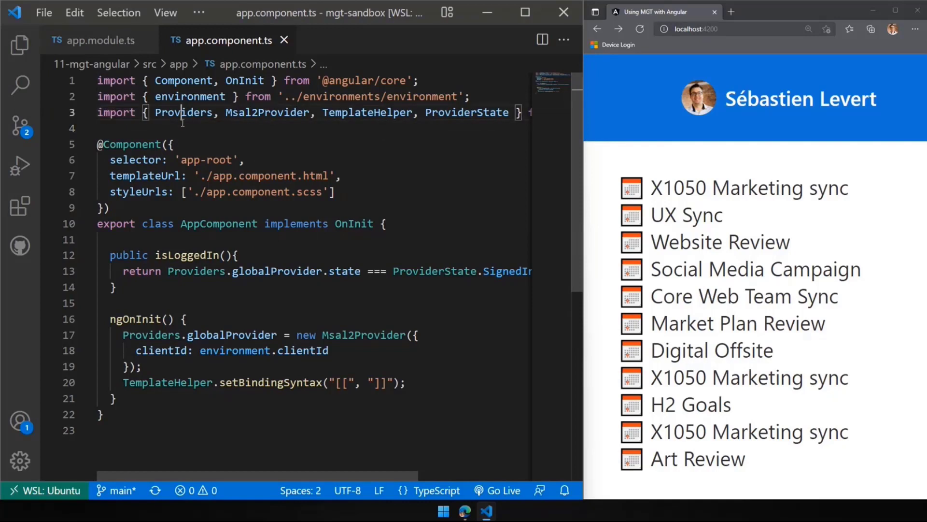
{"action": "scroll", "scroll_direction": "right", "scroll_amount": 3}
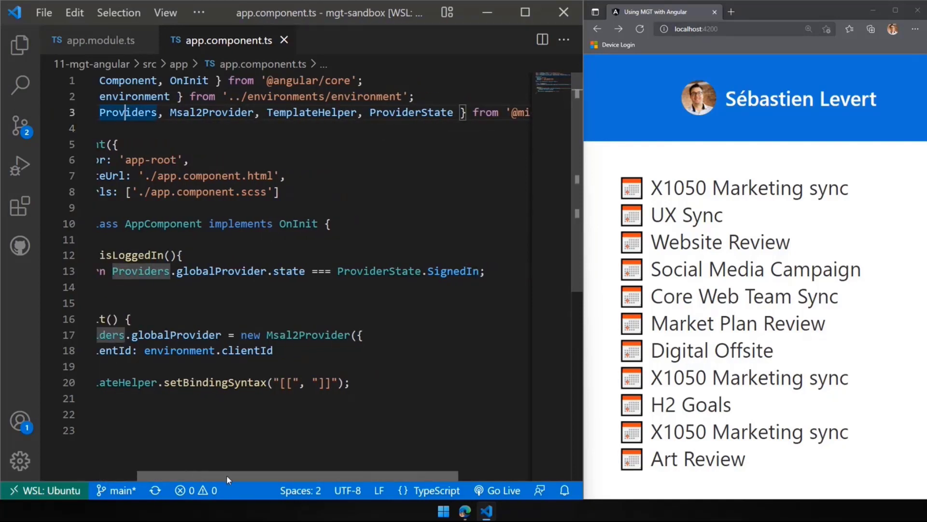
{"action": "scroll", "scroll_direction": "left", "scroll_amount": 3}
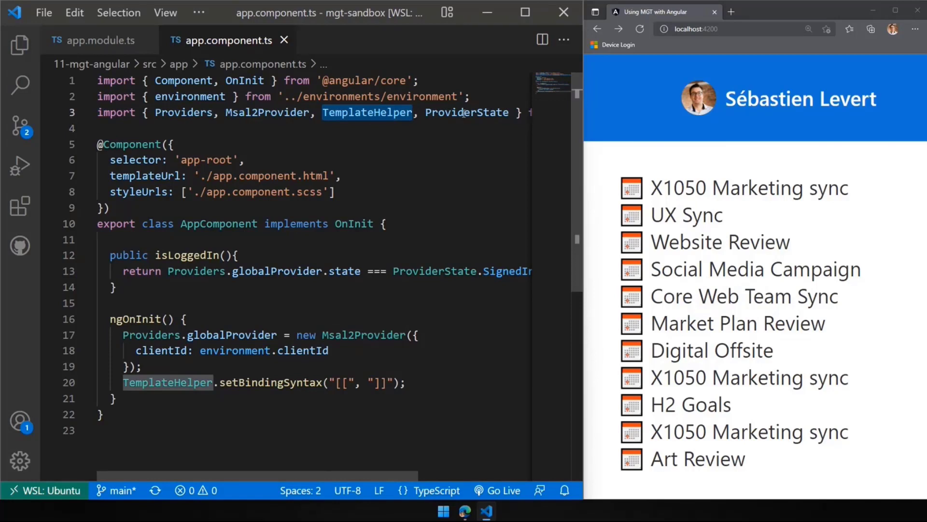
{"action": "double_click", "coordinate": [466, 113]}
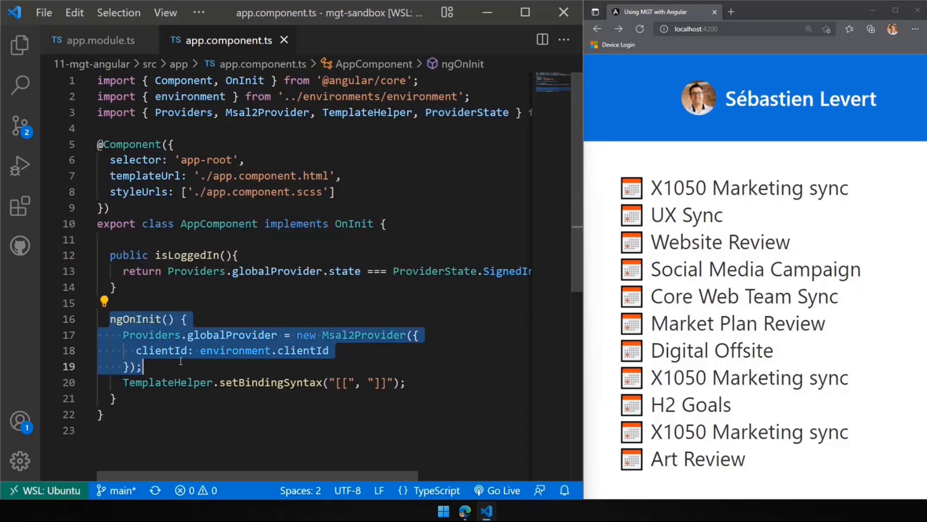
{"action": "mouse_move", "coordinate": [161, 350]}
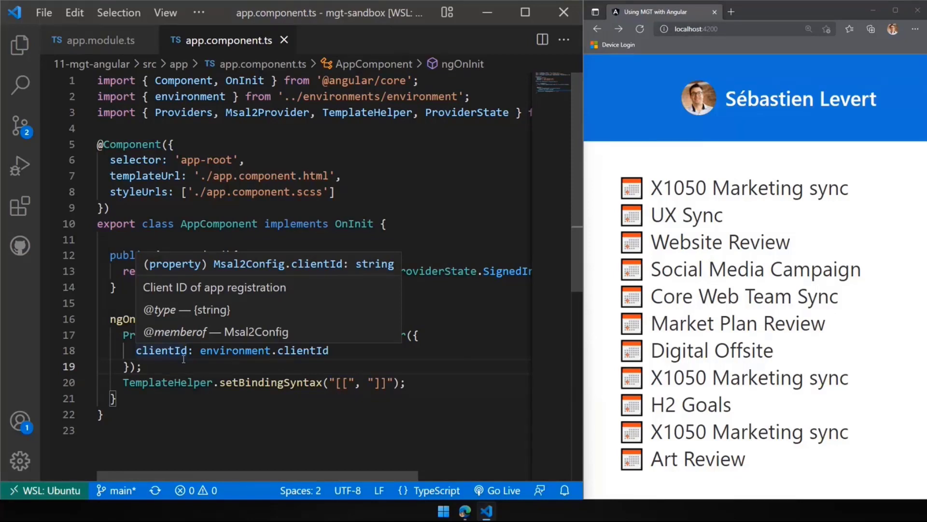
{"action": "left_click", "coordinate": [143, 367]}
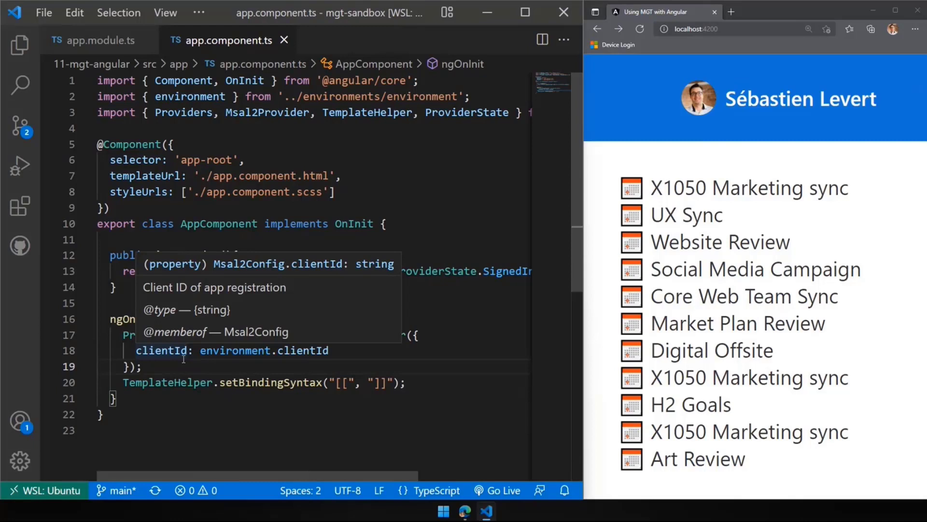
{"action": "left_click", "coordinate": [143, 366]}
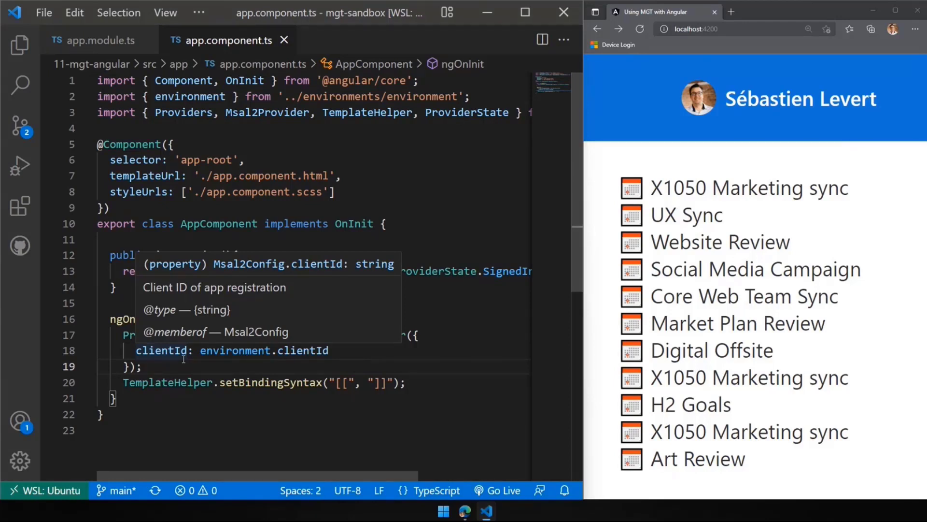
{"action": "left_click", "coordinate": [142, 366]}
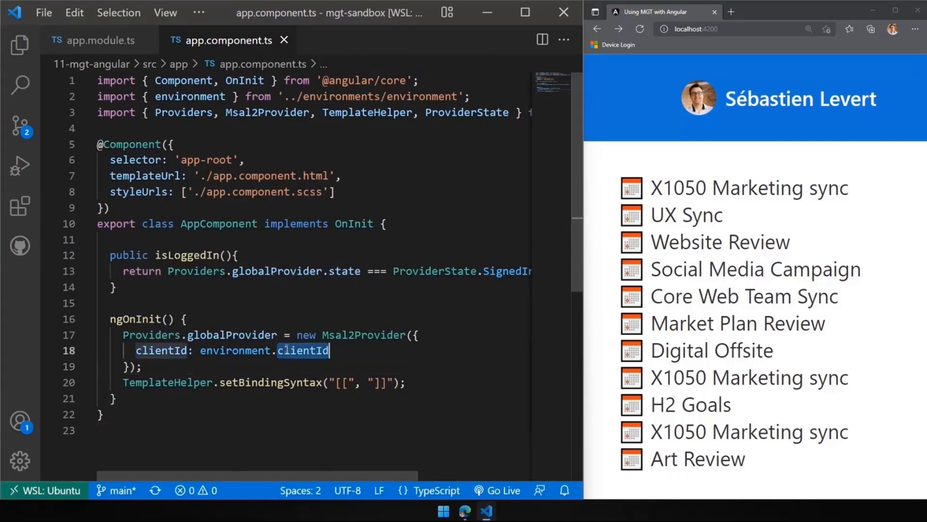
{"action": "left_click", "coordinate": [142, 366]}
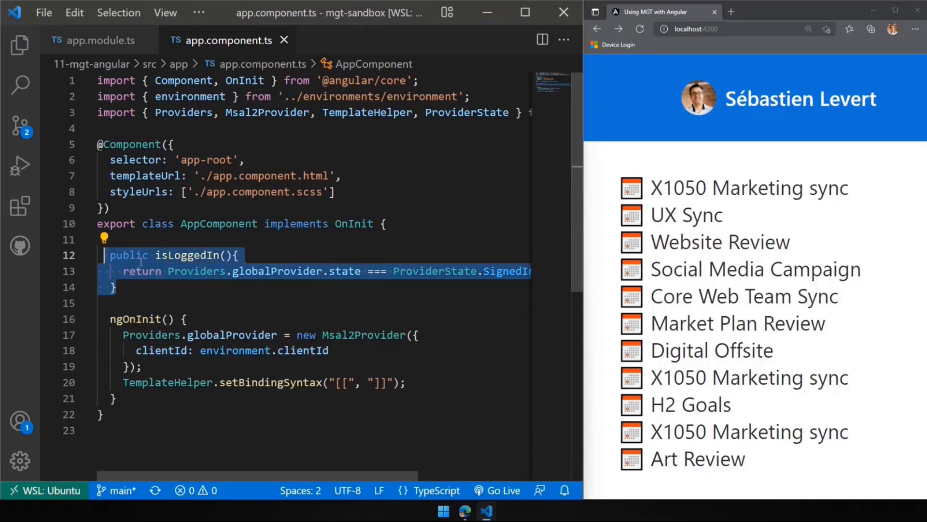
{"action": "left_click", "coordinate": [278, 255]}
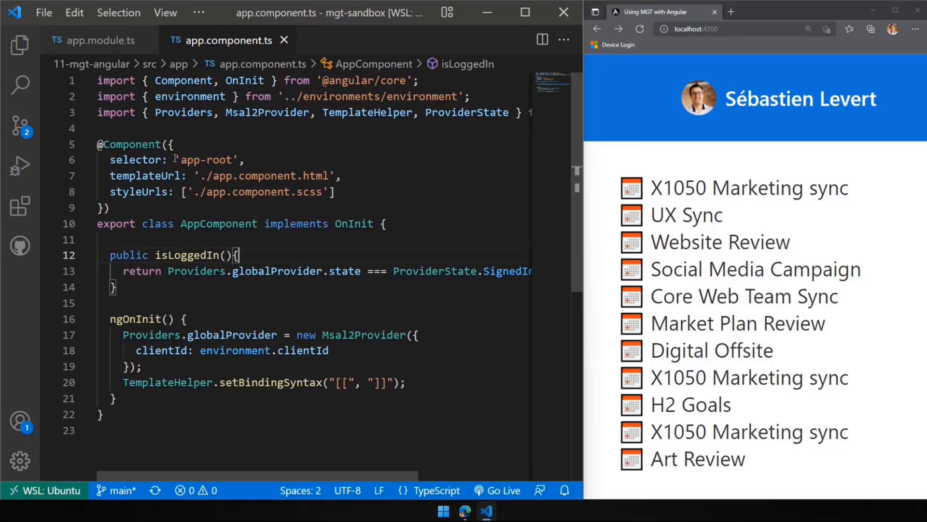
{"action": "left_click", "coordinate": [19, 44]}
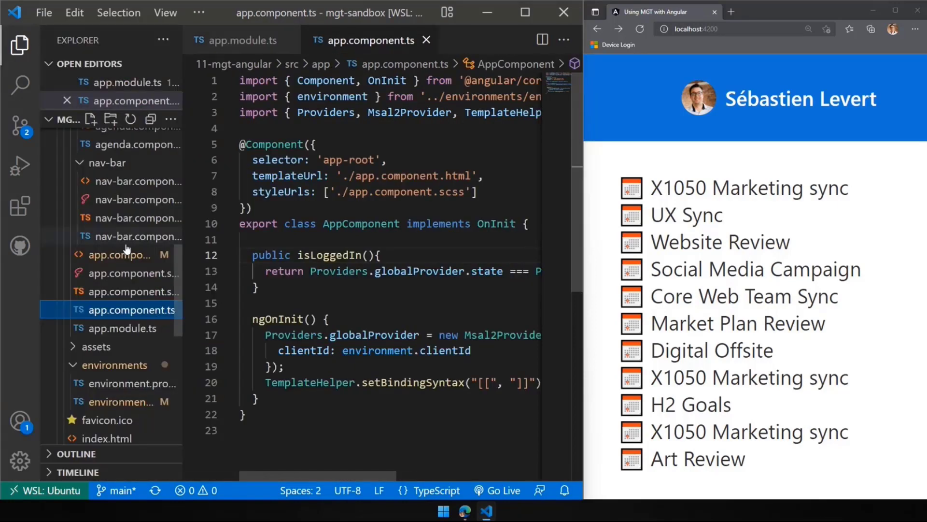
{"action": "left_click", "coordinate": [121, 255]}
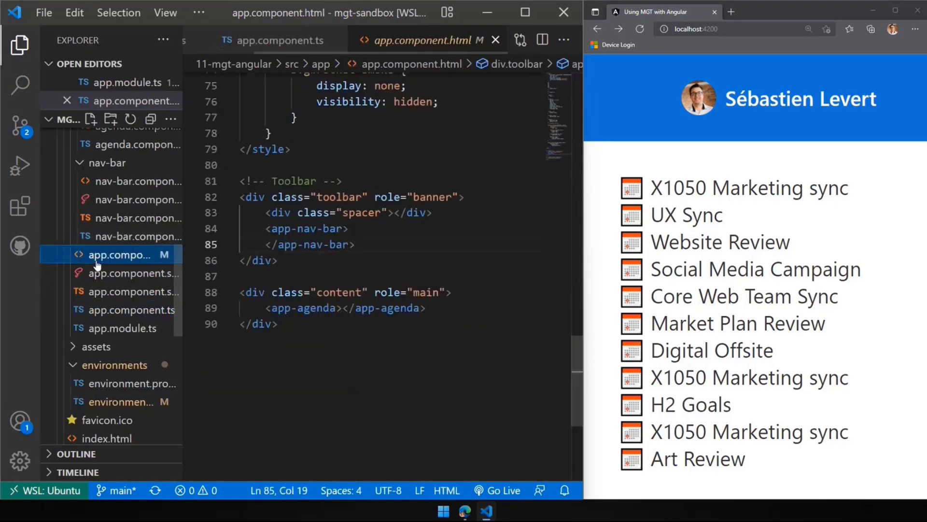
{"action": "left_click", "coordinate": [19, 44]}
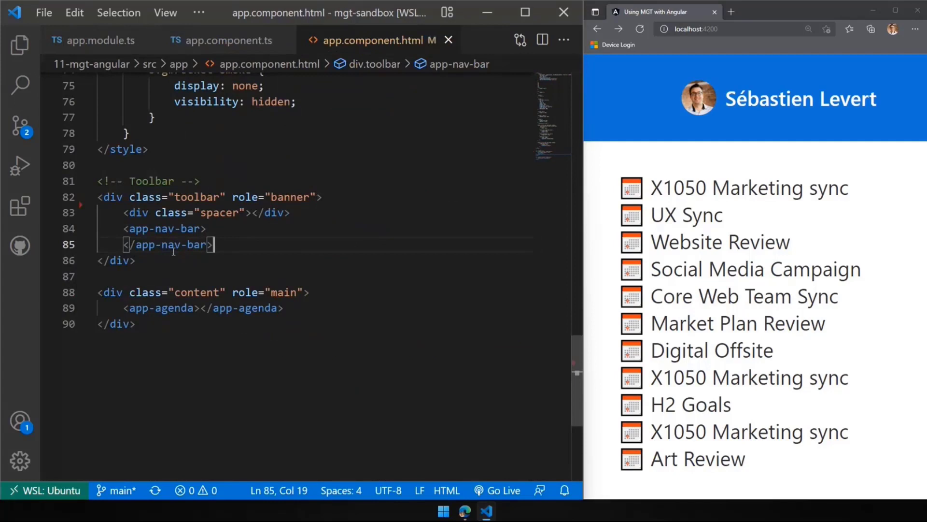
{"action": "scroll", "scroll_direction": "up", "scroll_amount": 3}
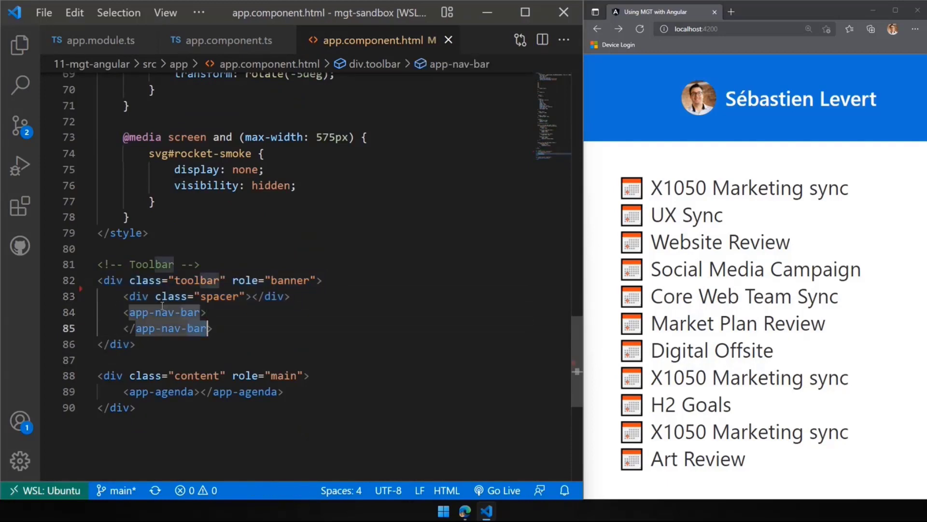
{"action": "left_click", "coordinate": [284, 391]}
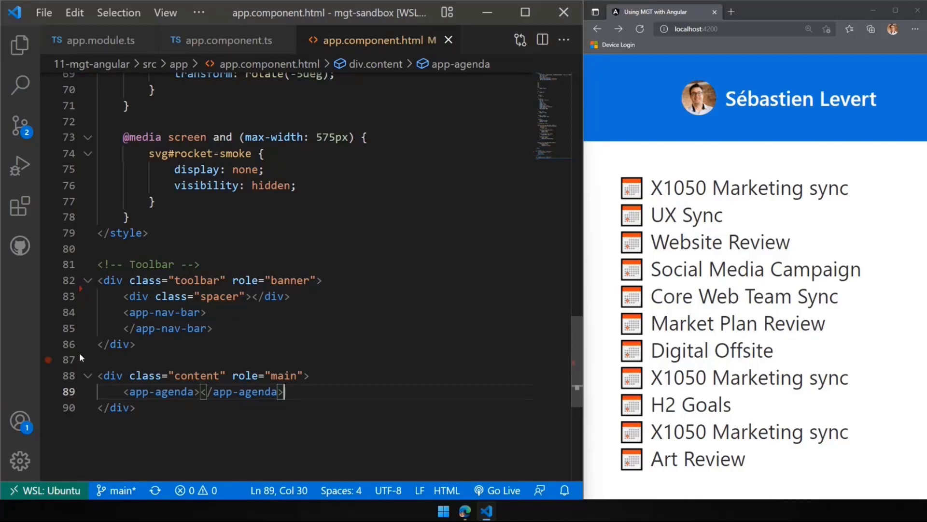
{"action": "mouse_move", "coordinate": [19, 45]}
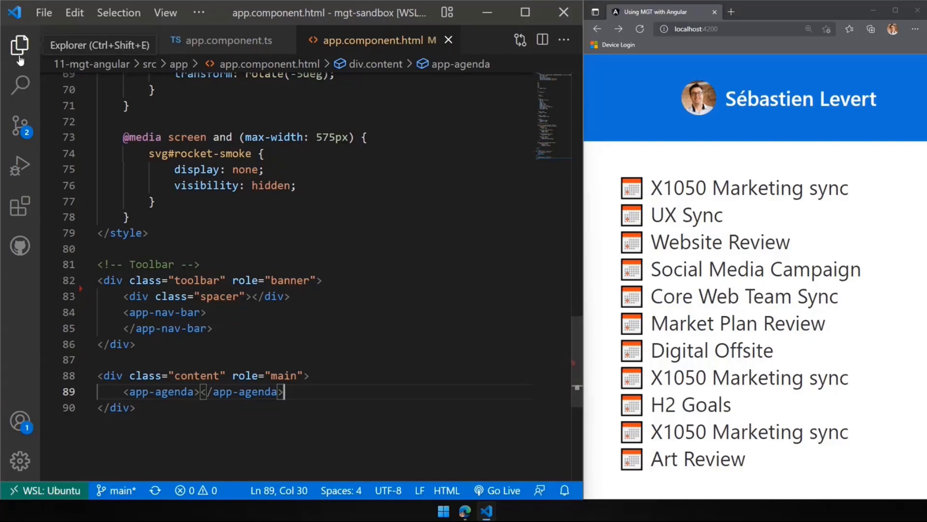
- Show the Explorer and point out mgt-login in nav-bar.component.html
{"action": "left_click", "coordinate": [19, 45]}
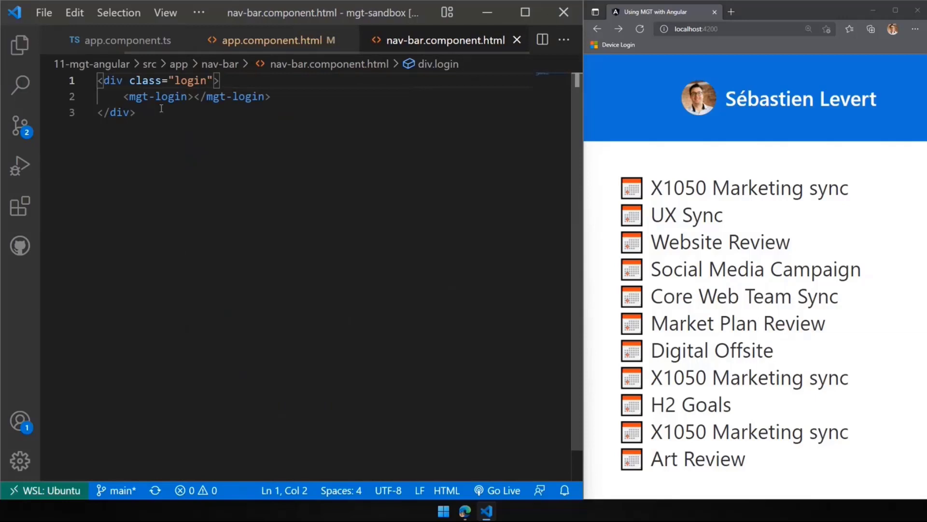
{"action": "left_click", "coordinate": [191, 96]}
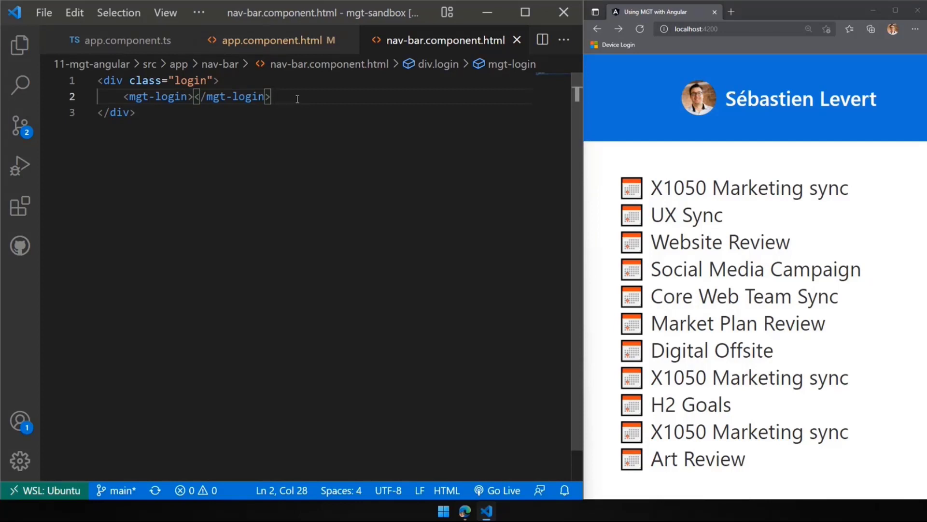
{"action": "mouse_move", "coordinate": [800, 99]}
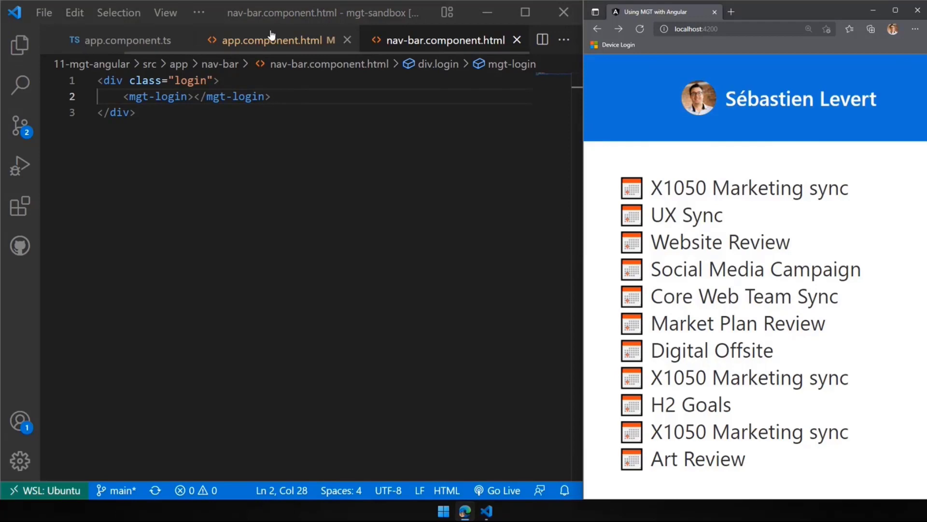
- Walk through app-agenda, then mgt-agenda, #agenda and the openWebLink click binding
{"action": "left_click", "coordinate": [274, 40]}
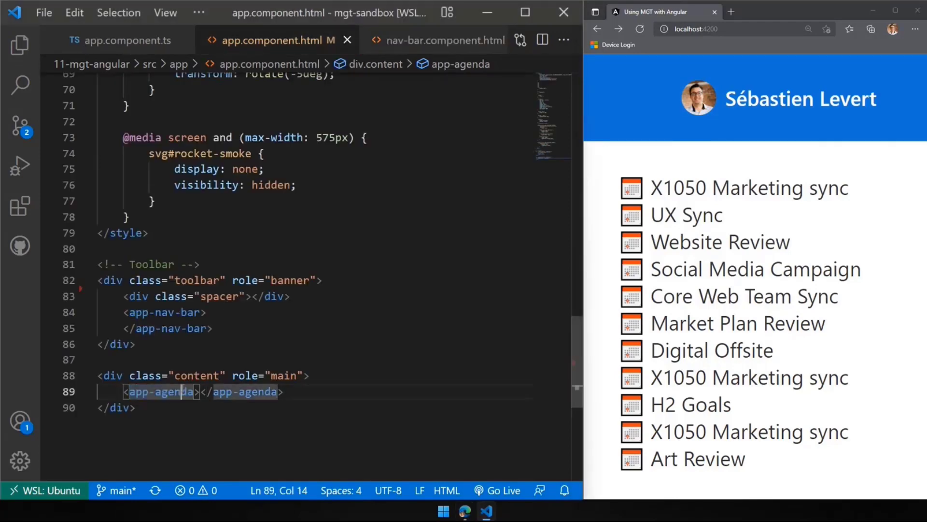
{"action": "left_click", "coordinate": [19, 46]}
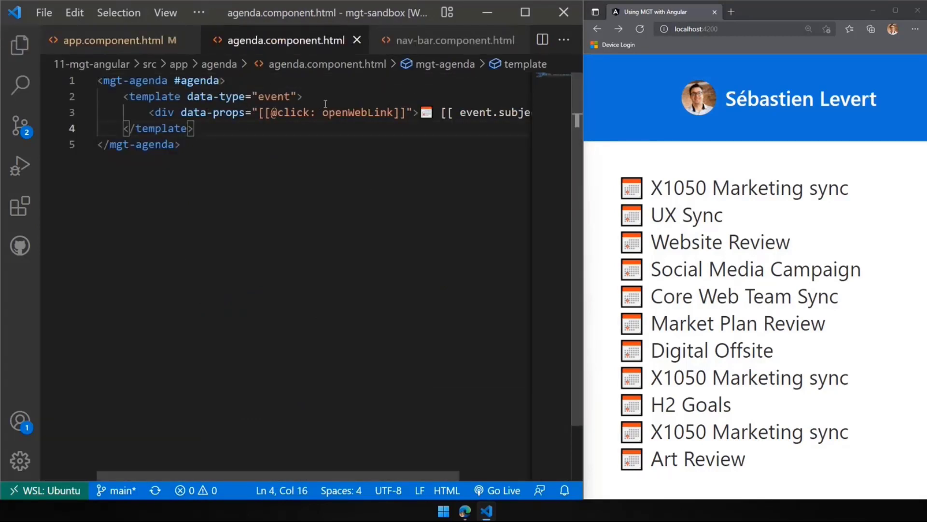
{"action": "left_click", "coordinate": [104, 81]}
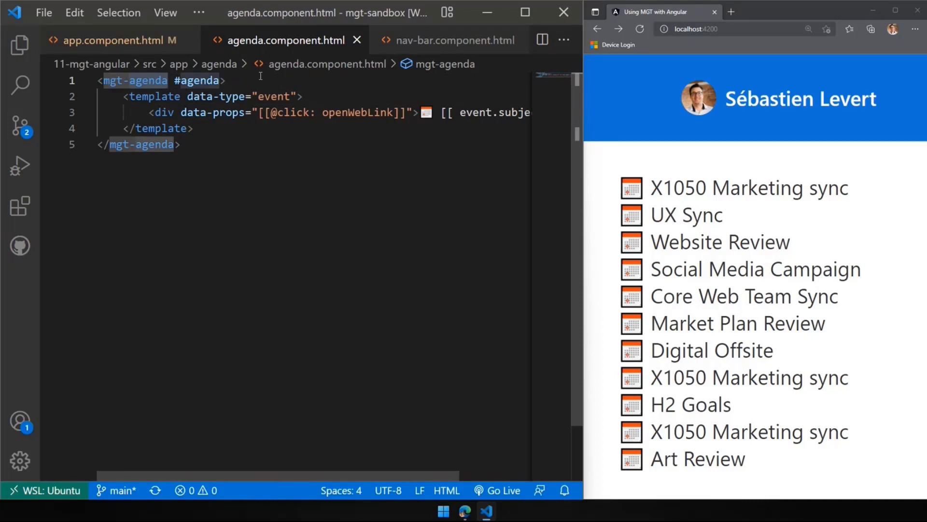
{"action": "left_click", "coordinate": [224, 81]}
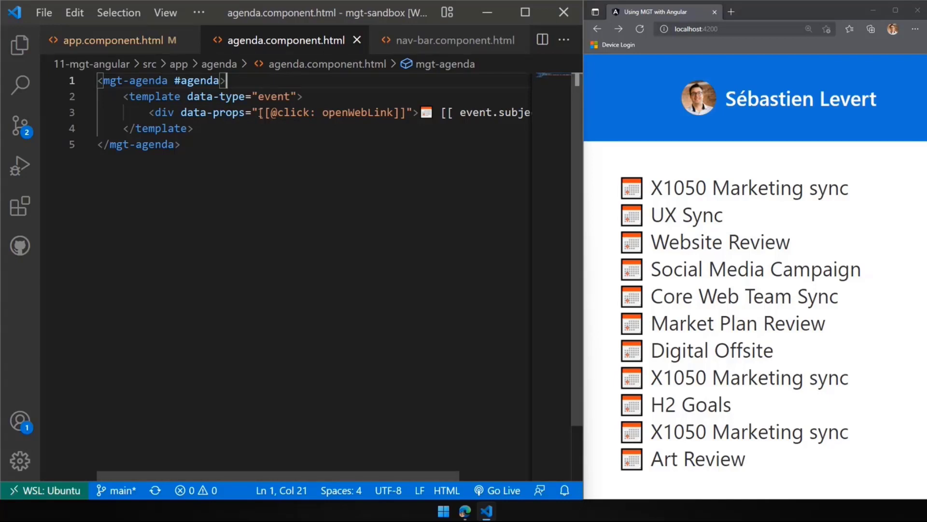
{"action": "left_click", "coordinate": [271, 113]}
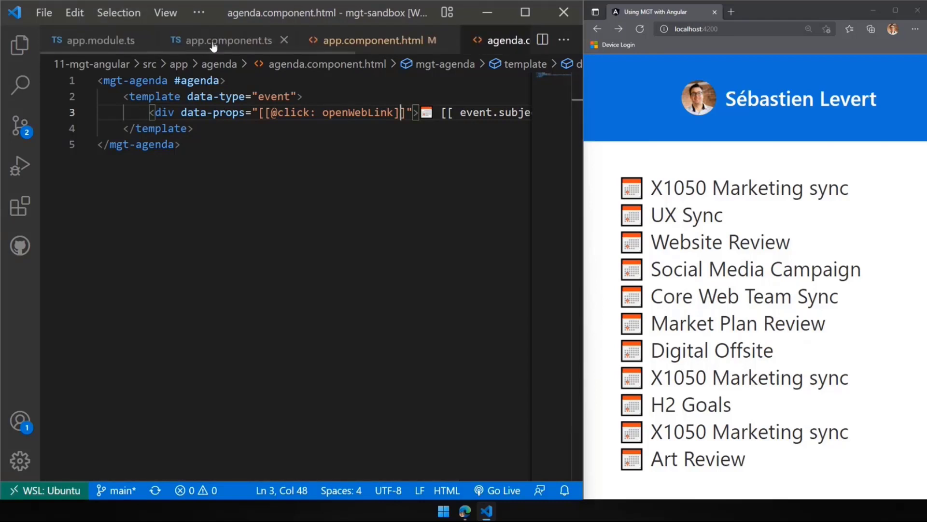
{"action": "left_click", "coordinate": [227, 40]}
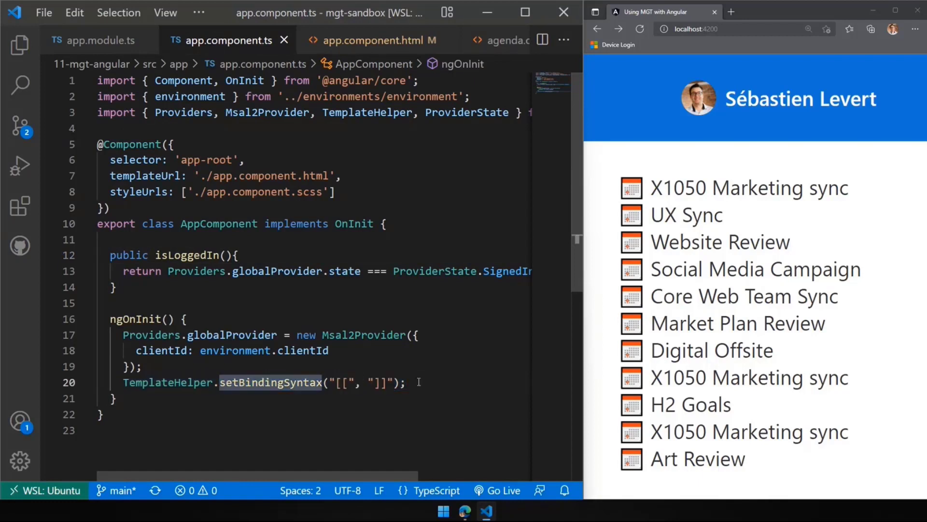
{"action": "left_click", "coordinate": [406, 382]}
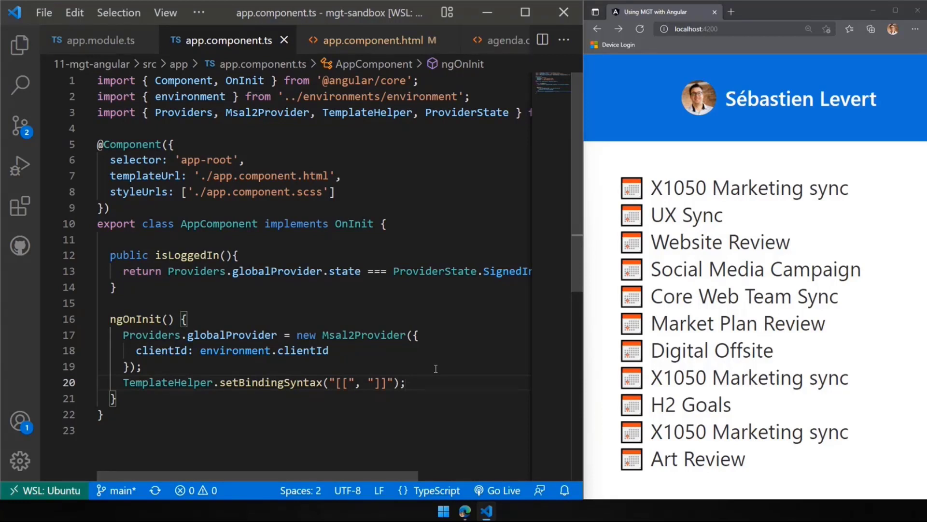
{"action": "mouse_move", "coordinate": [353, 41]}
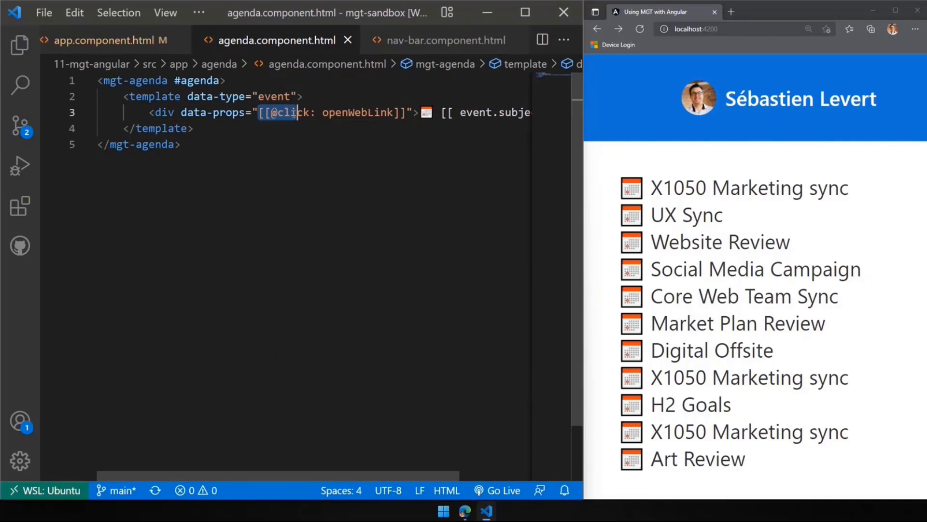
{"action": "double_click", "coordinate": [357, 112]}
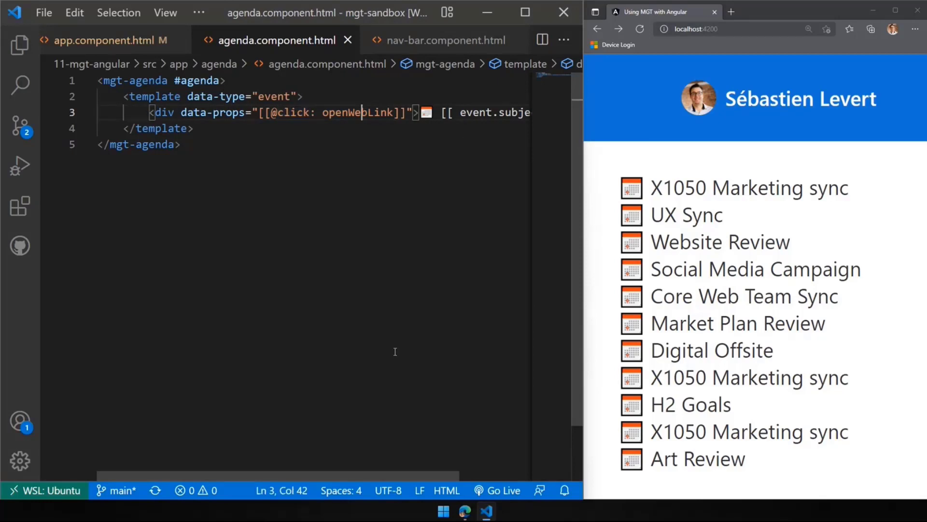
{"action": "scroll", "scroll_direction": "right", "scroll_amount": 3}
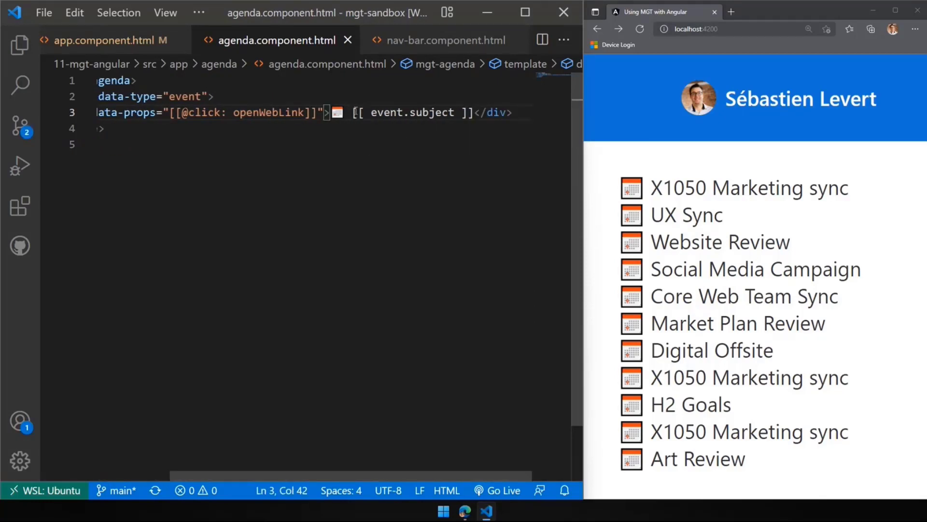
{"action": "double_click", "coordinate": [430, 112]}
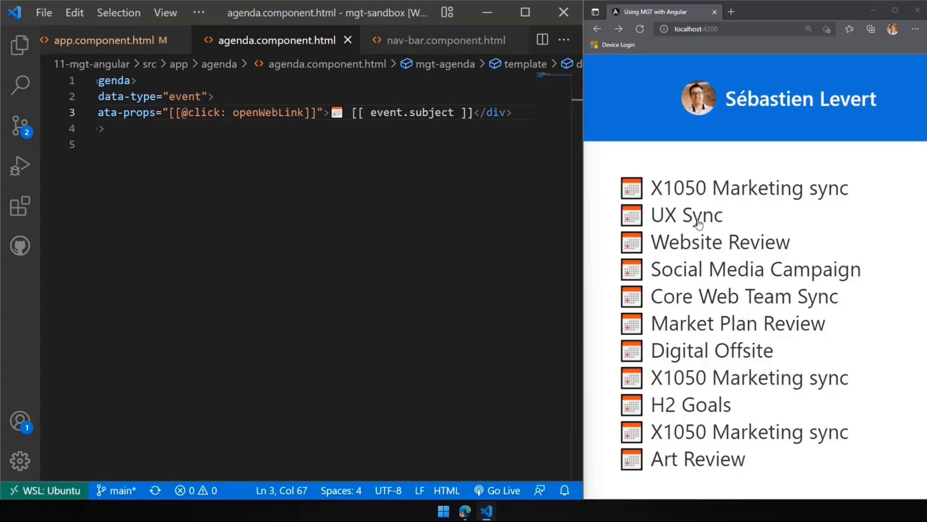
{"action": "left_click", "coordinate": [640, 28]}
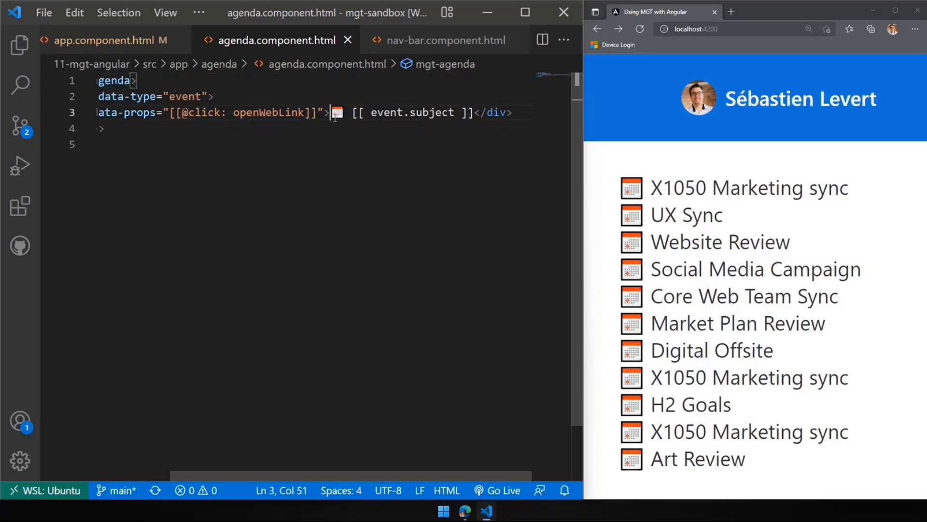
{"action": "left_click", "coordinate": [508, 113]}
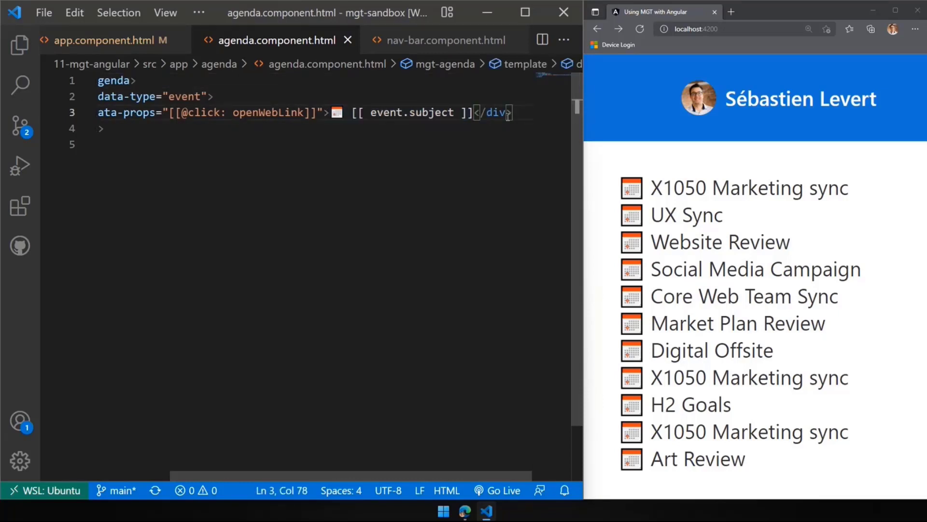
{"action": "left_click", "coordinate": [188, 113]}
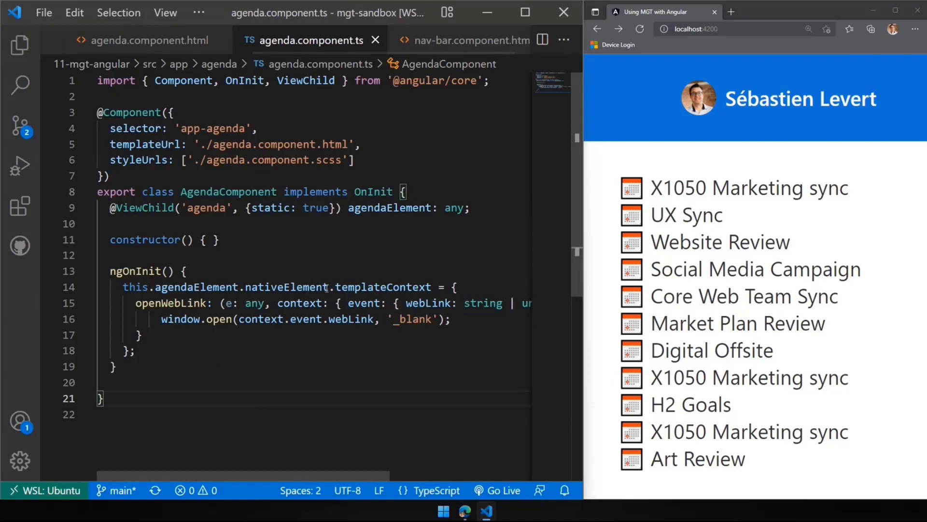
{"action": "double_click", "coordinate": [207, 208]}
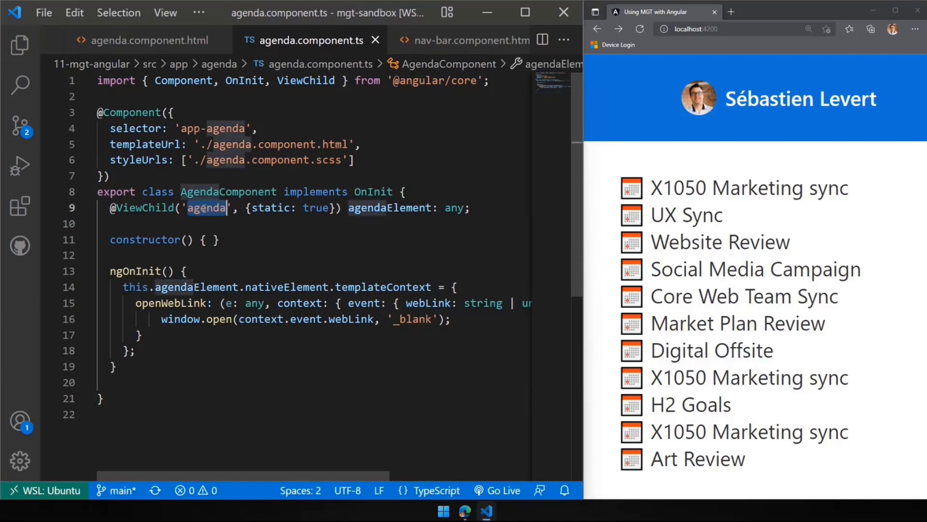
{"action": "left_click", "coordinate": [506, 208]}
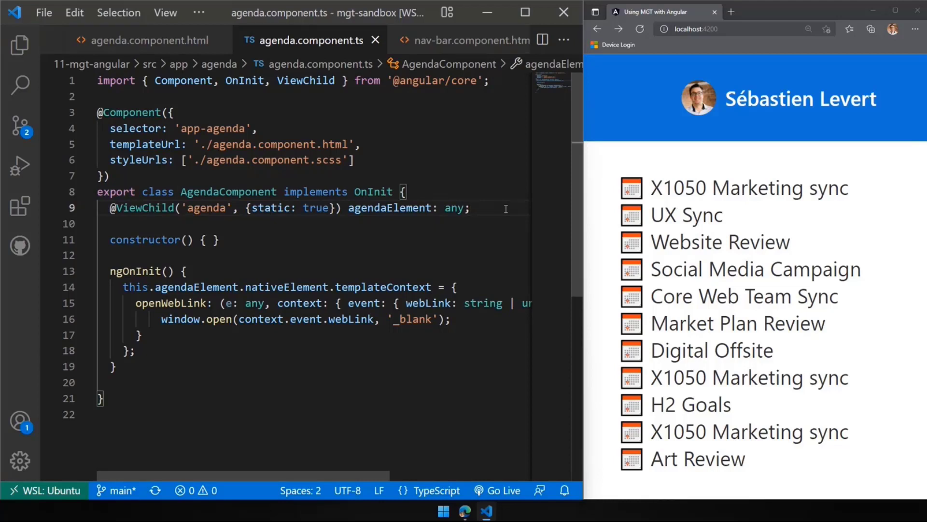
{"action": "mouse_move", "coordinate": [498, 206]}
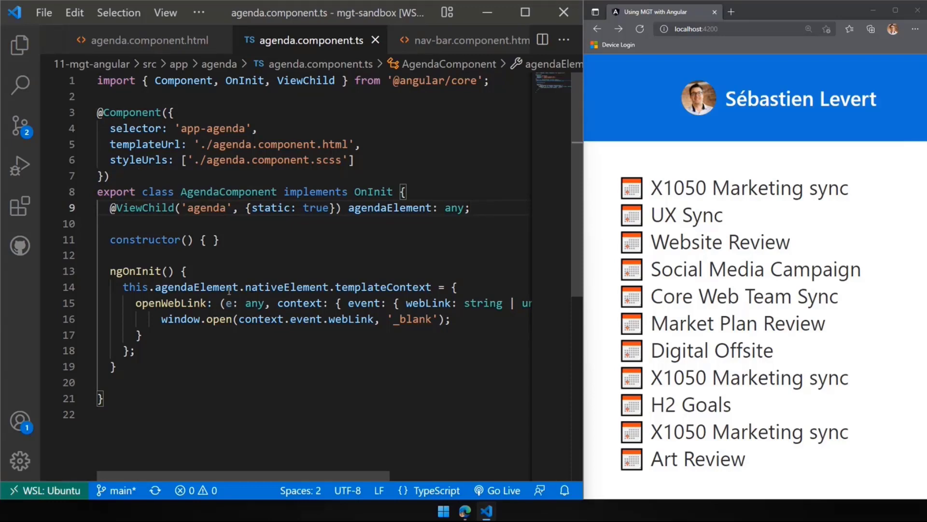
{"action": "double_click", "coordinate": [385, 287]}
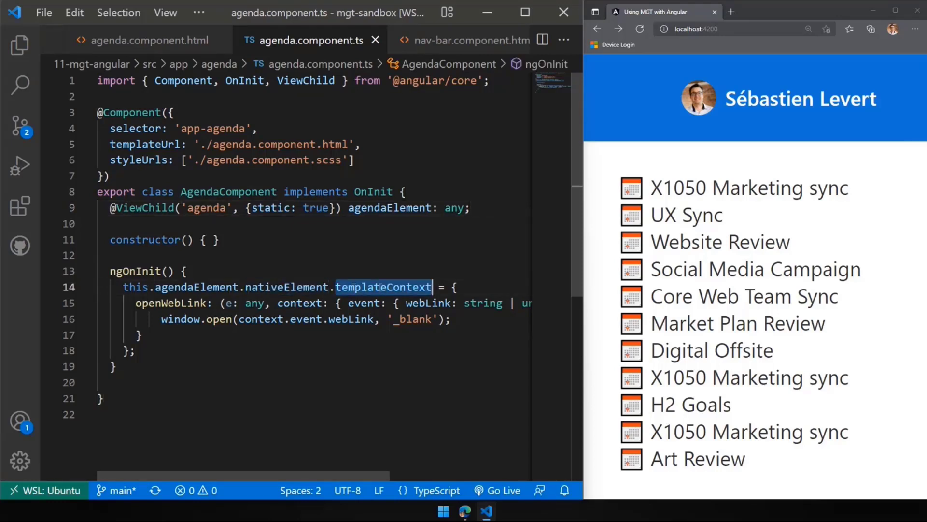
{"action": "left_click", "coordinate": [392, 265]}
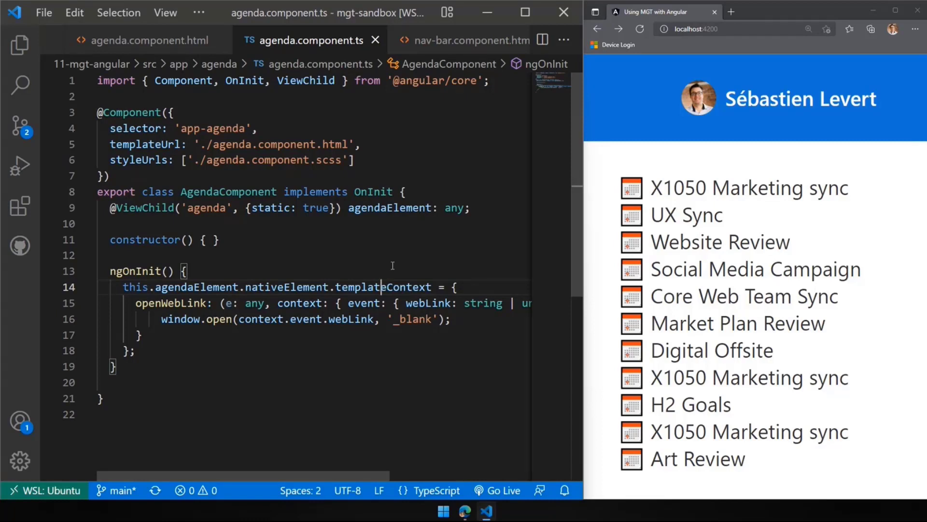
{"action": "mouse_move", "coordinate": [404, 259]}
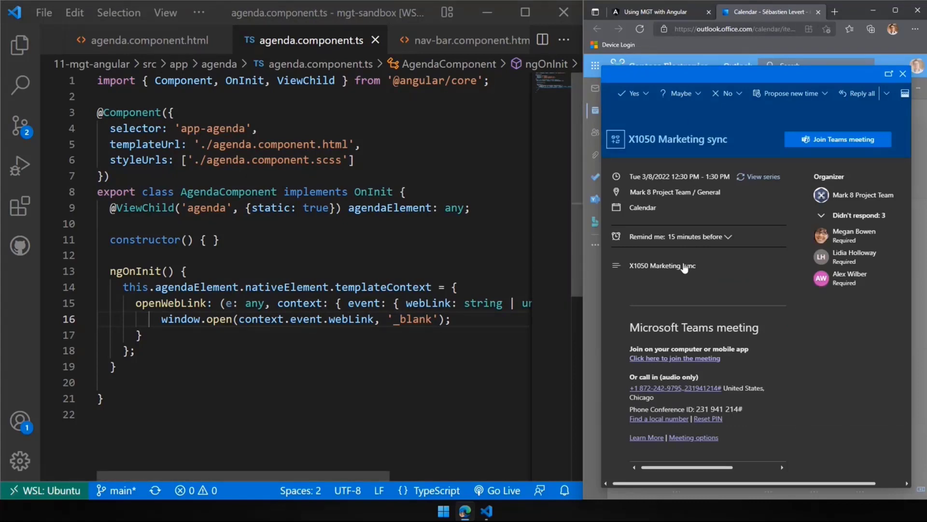
{"action": "mouse_move", "coordinate": [820, 12]}
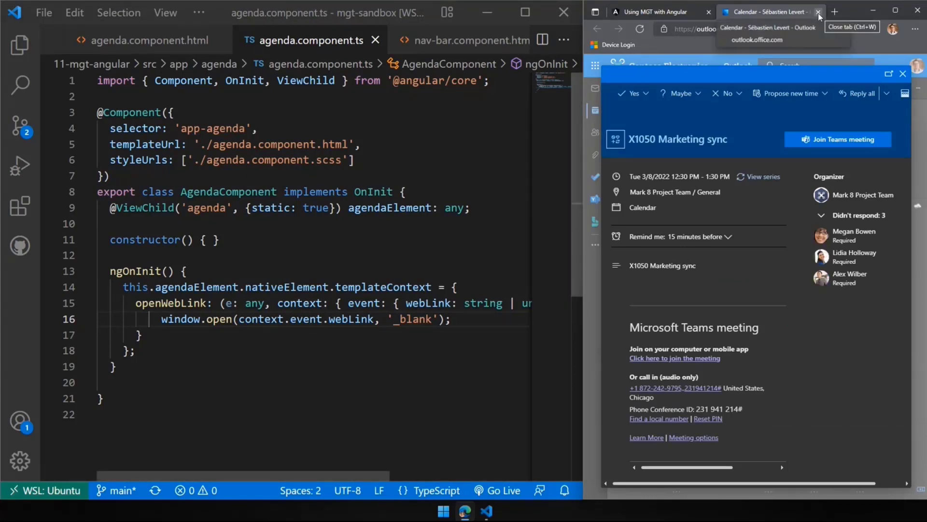
{"action": "left_click", "coordinate": [819, 11]}
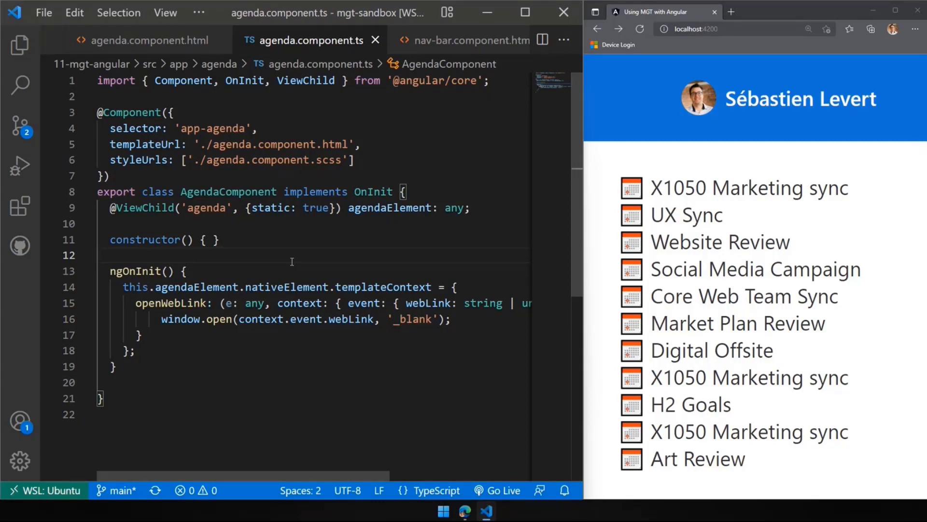
{"action": "left_click", "coordinate": [100, 255]}
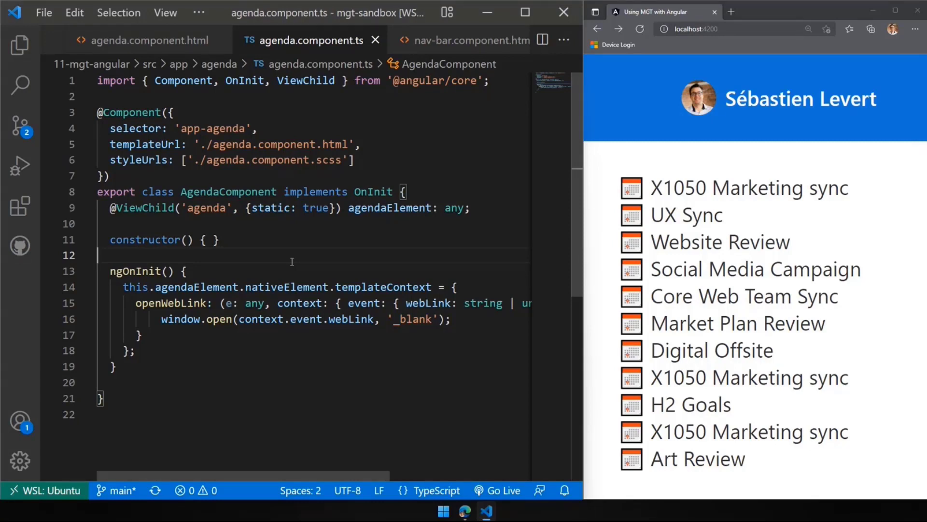